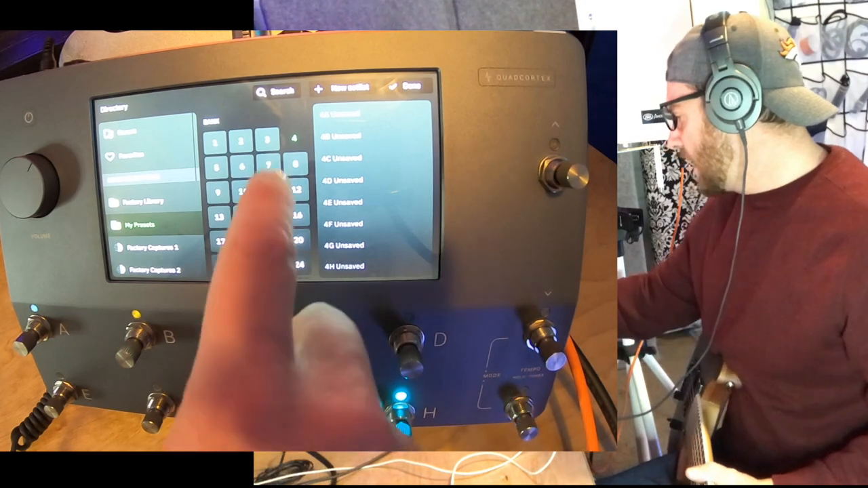
# - Load the empty unsaved preset 2A from My Presets in the Directory
pyautogui.click(275, 240)
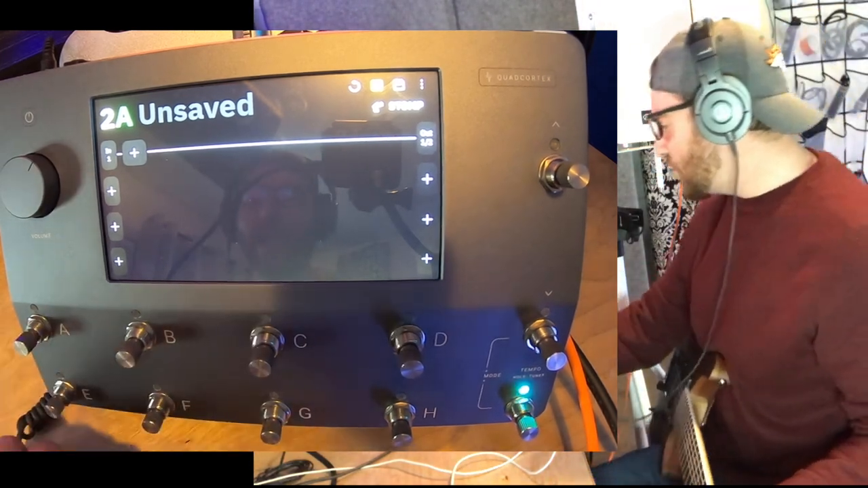
# - Add a block to the empty first grid row and choose the Amp category
pyautogui.click(133, 154)
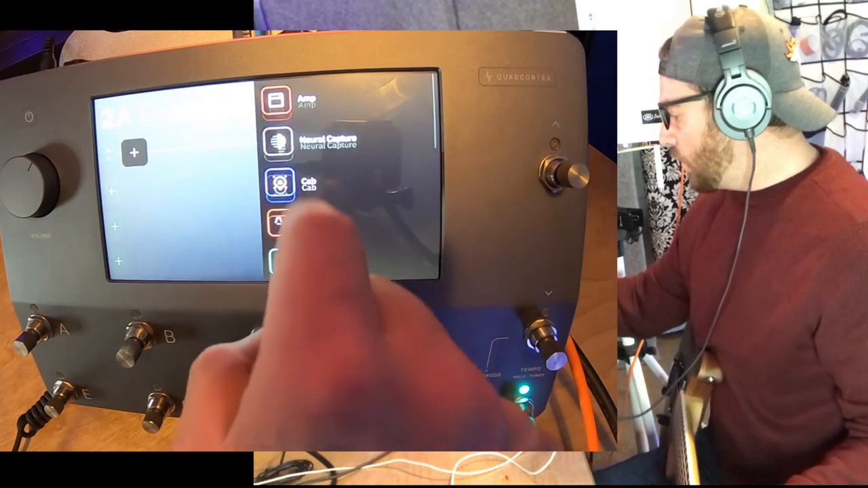
pyautogui.click(278, 98)
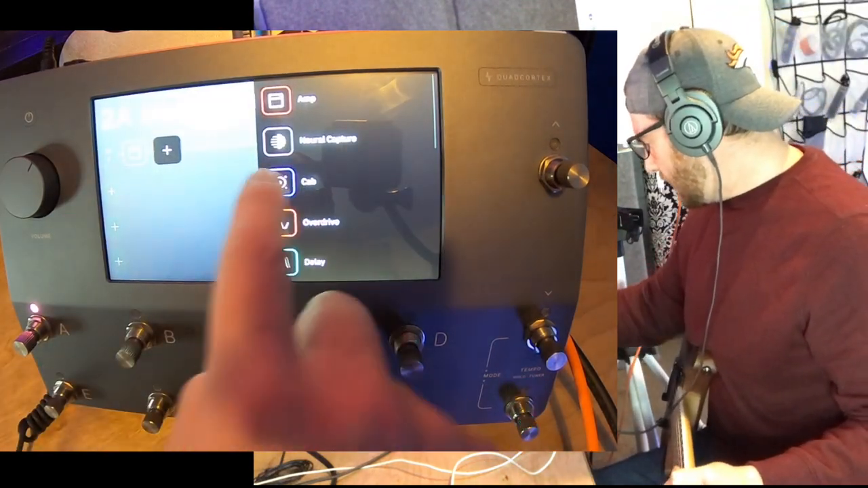
pyautogui.click(306, 181)
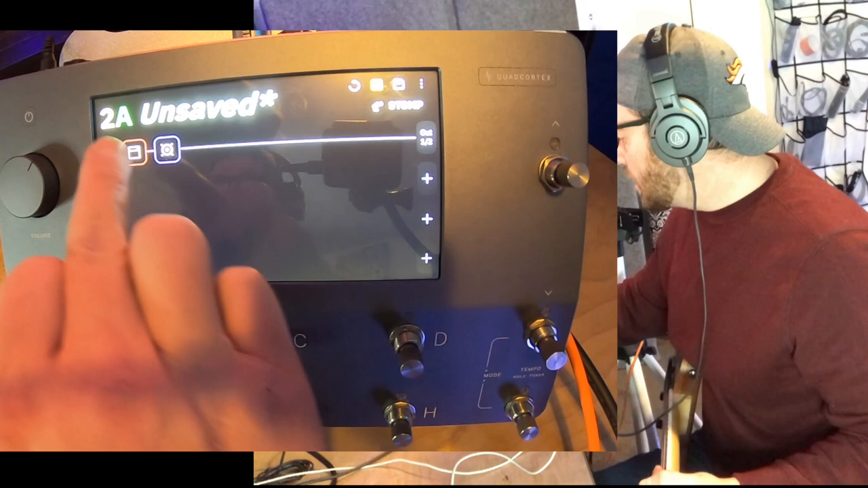
pyautogui.click(169, 150)
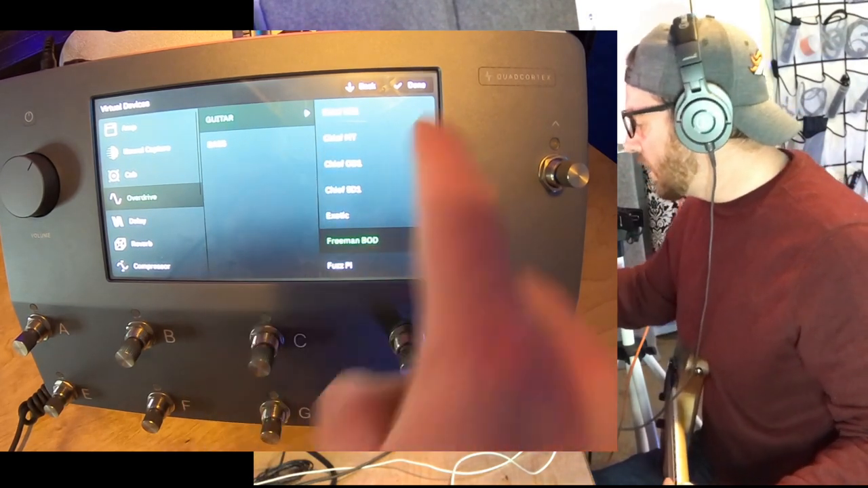
# - Select the Freeman BOD model under Overdrive > Guitar
pyautogui.click(353, 240)
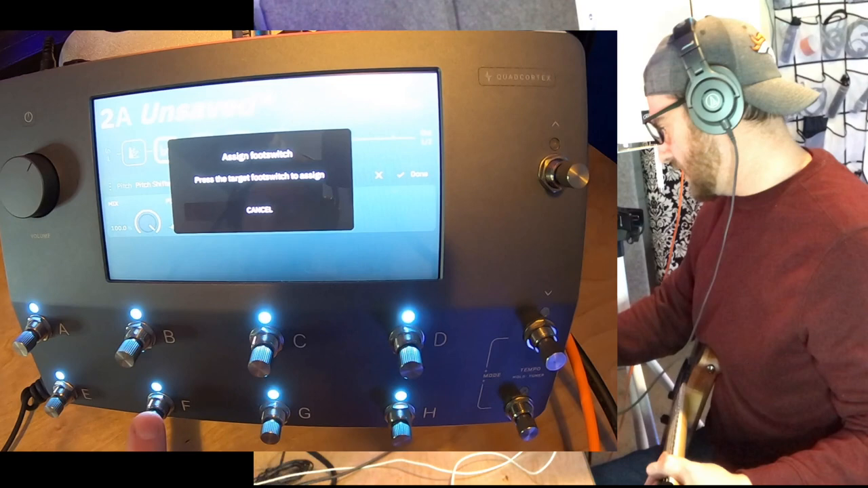
# - Assign the +24-semitone Pitch Shifter block to a footswitch
pyautogui.click(156, 407)
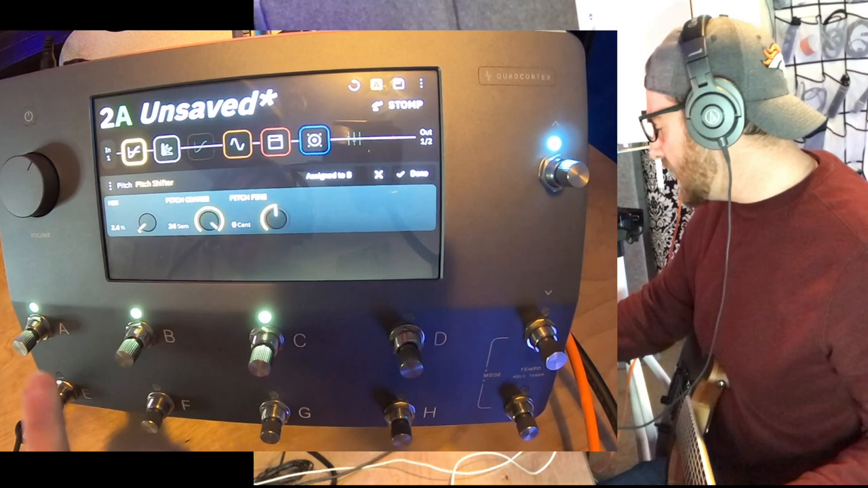
# - Start assigning the second Pitch Shifter to its own footswitch
pyautogui.click(338, 175)
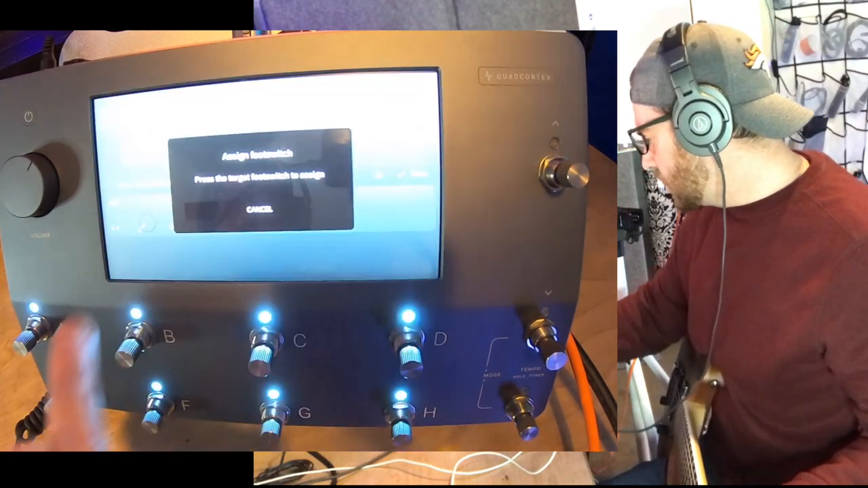